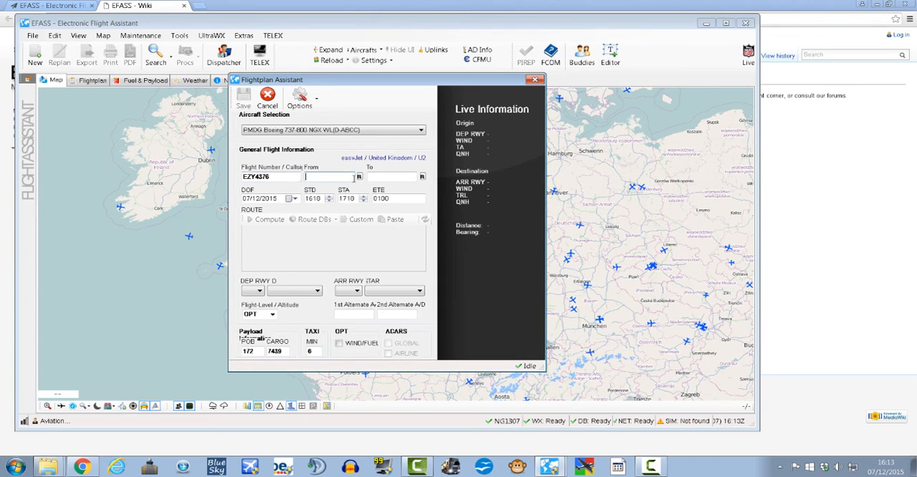
Compute the EGKK-to-EDDM route in the Flightplan Assistant with runways assigned
{"action": "left_click", "coordinate": [268, 219]}
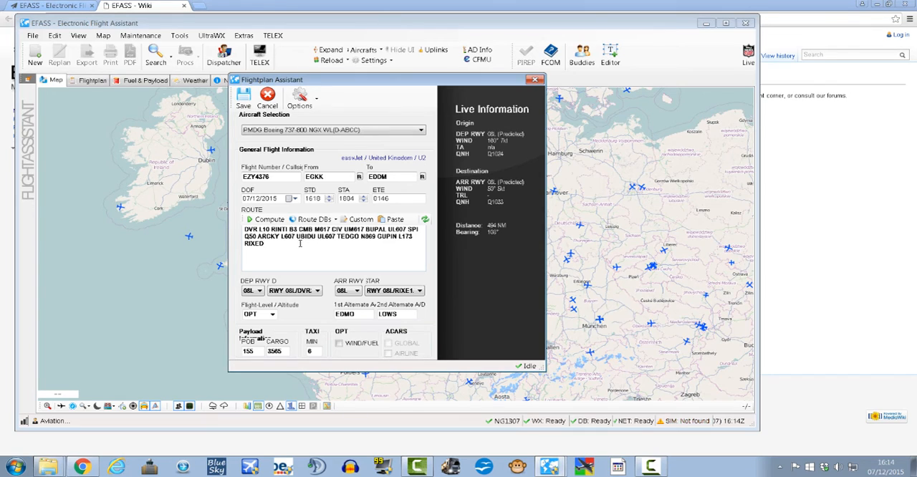